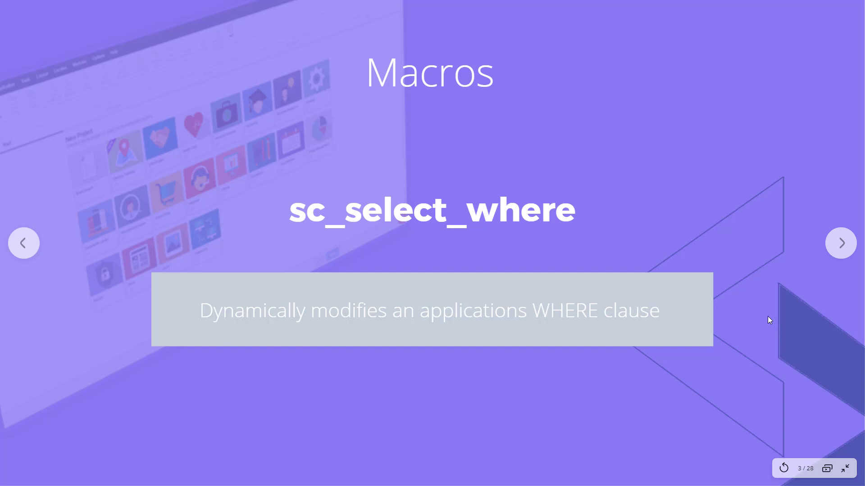
{"action": "mouse_move", "coordinate": [770, 390]}
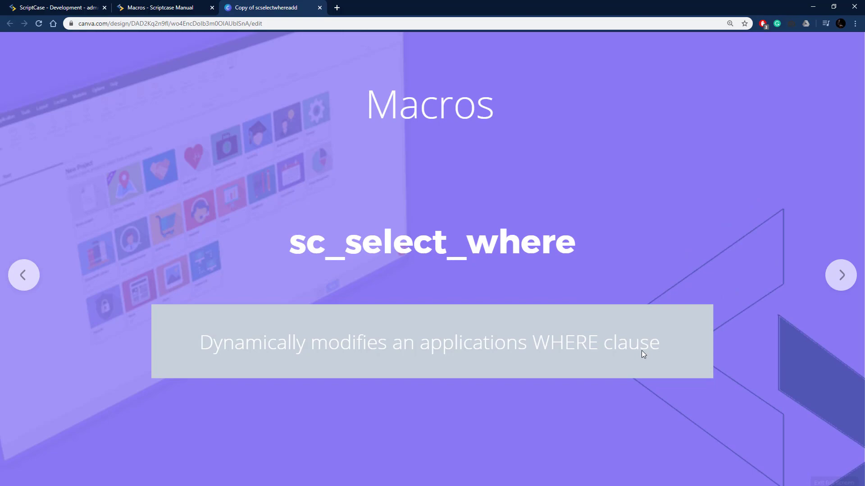
Switch from the Canva slide to the Scriptcase macros manual tab.
{"action": "left_click", "coordinate": [160, 7]}
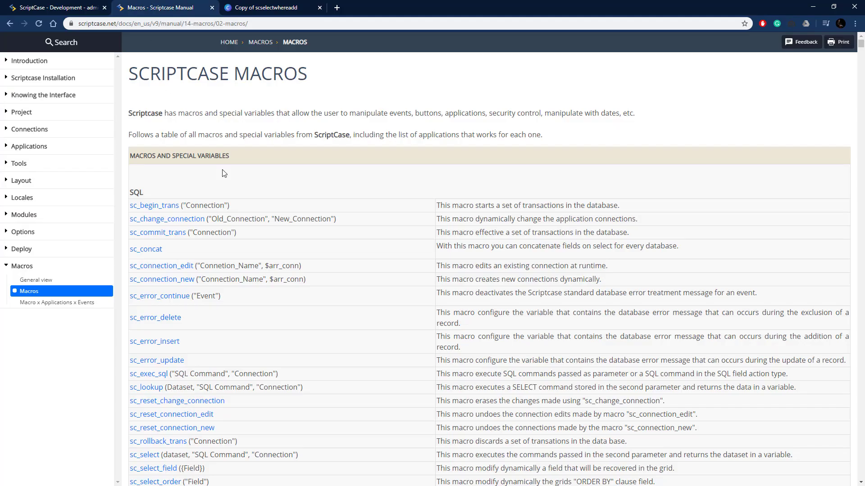
Review the sc_select_where manual entry, highlighting the macro call and the word where in its example.
{"action": "scroll", "scroll_direction": "down", "scroll_amount": 3}
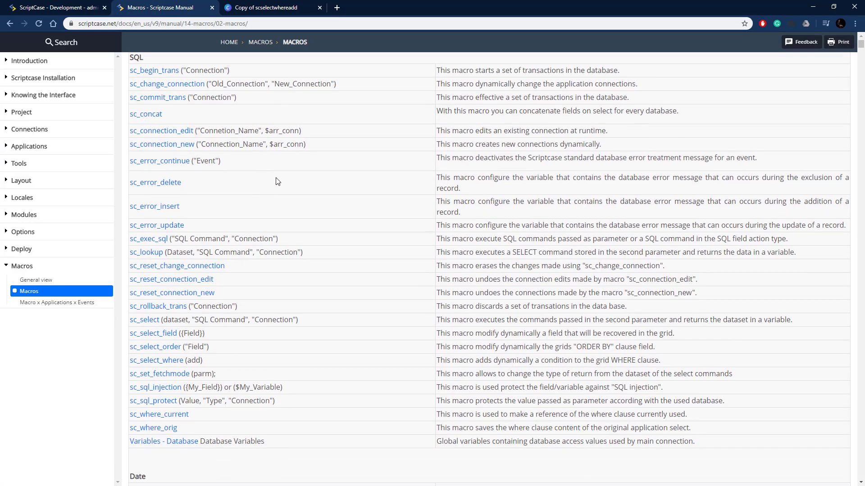
{"action": "mouse_move", "coordinate": [160, 360]}
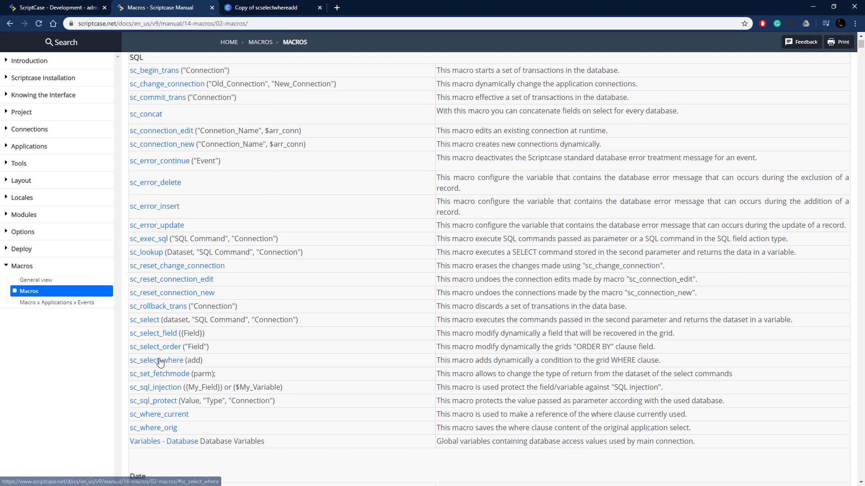
{"action": "left_click", "coordinate": [156, 360]}
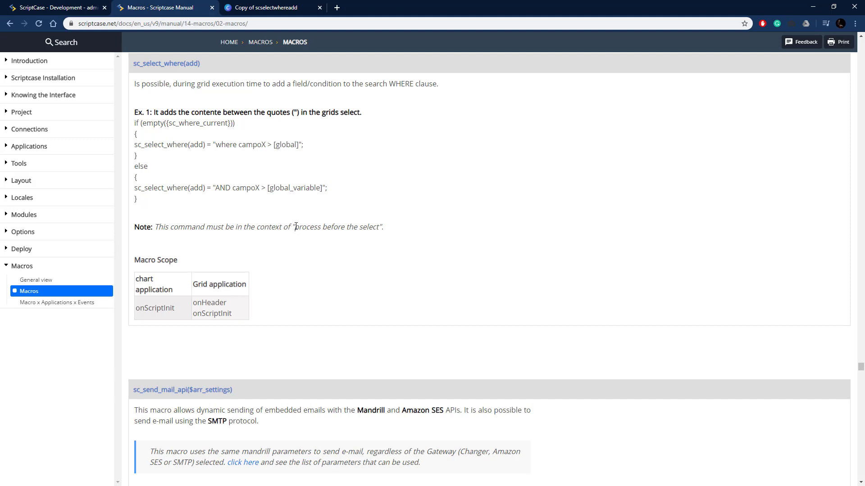
{"action": "mouse_move", "coordinate": [207, 151]}
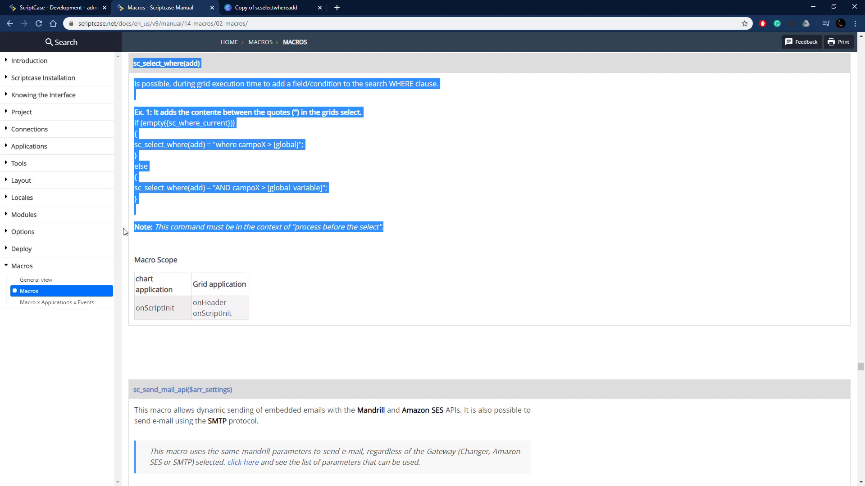
{"action": "left_click", "coordinate": [342, 228]}
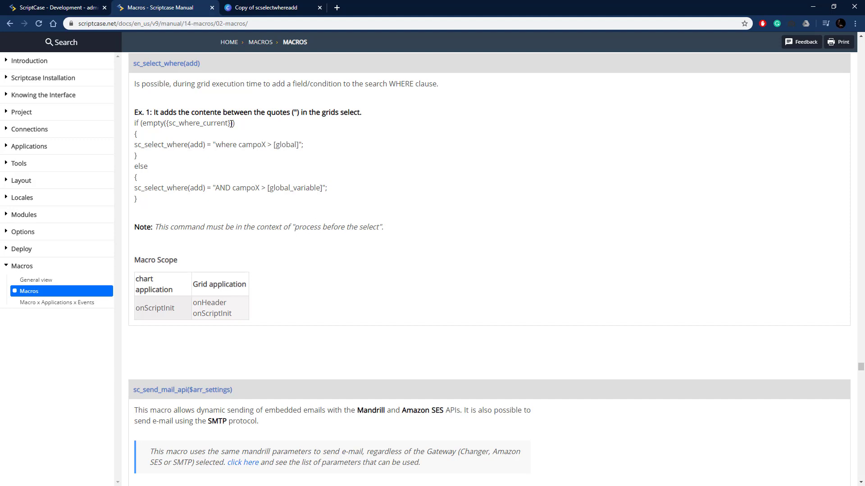
{"action": "double_click", "coordinate": [198, 124]}
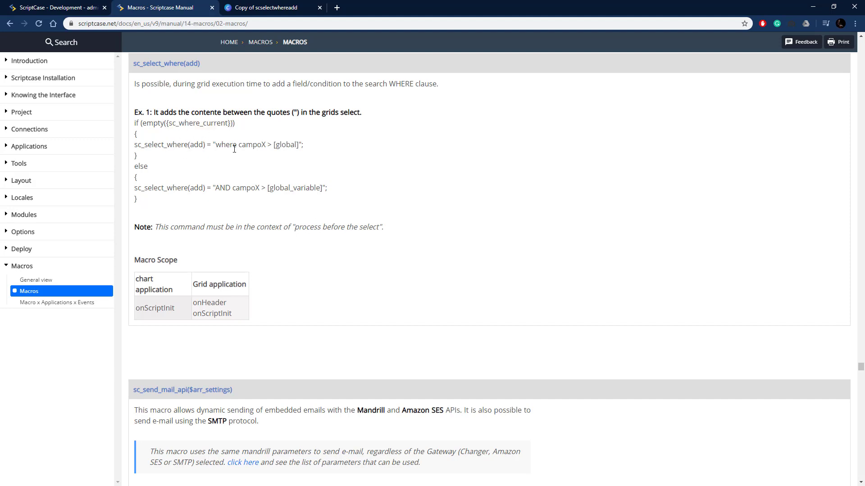
{"action": "double_click", "coordinate": [226, 145]}
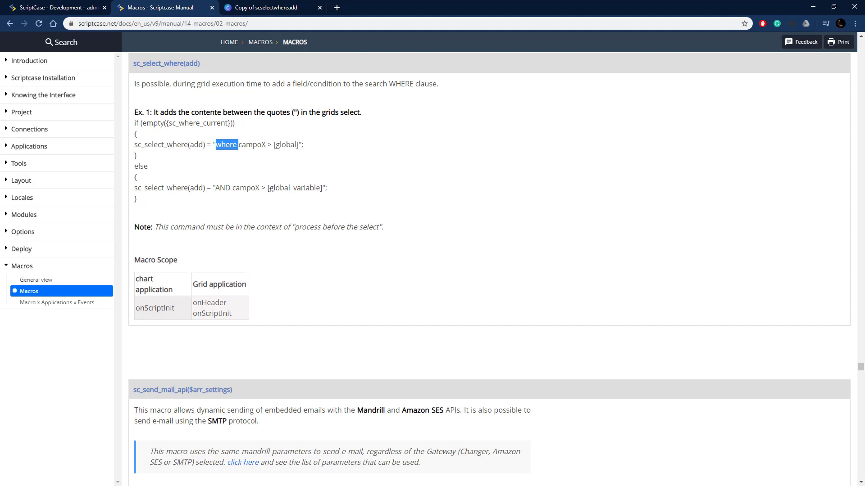
View the running Report of film grid, then switch to the ScriptCase development environment.
{"action": "left_click", "coordinate": [225, 159]}
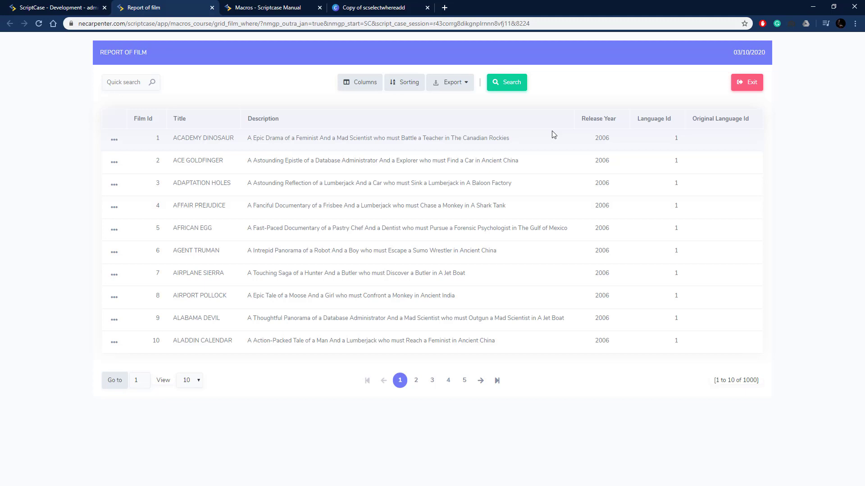
{"action": "mouse_move", "coordinate": [678, 141]}
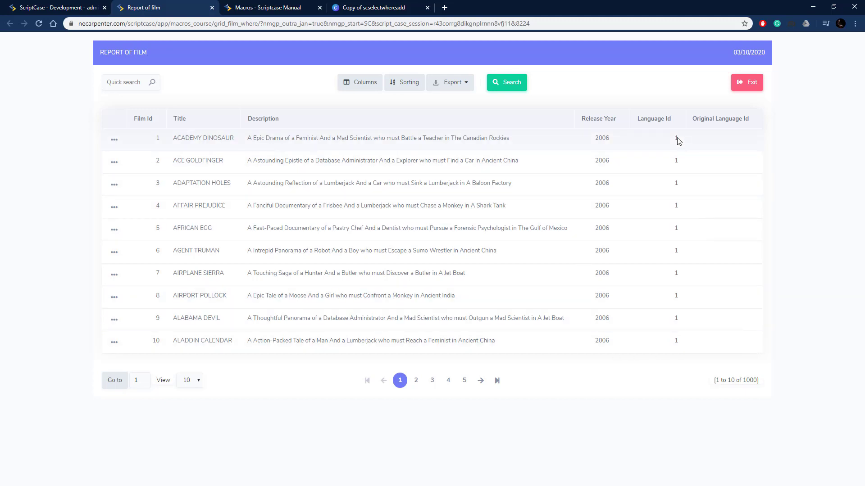
{"action": "left_click", "coordinate": [55, 7]}
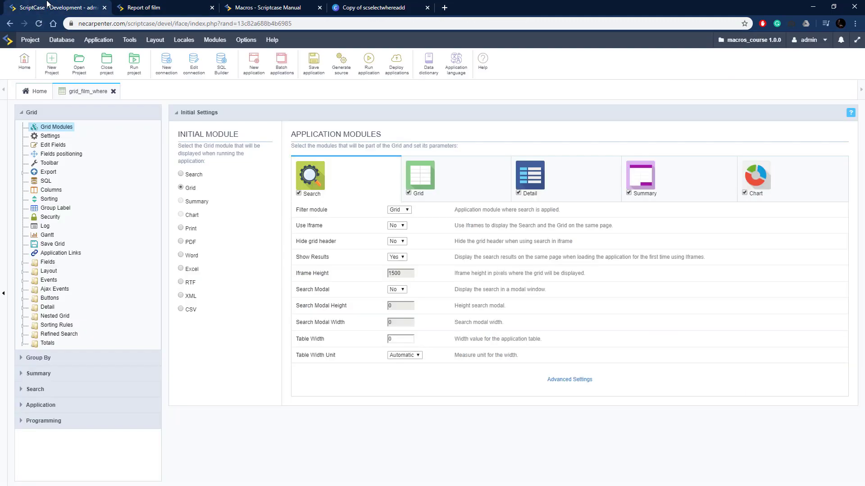
{"action": "mouse_move", "coordinate": [47, 281]}
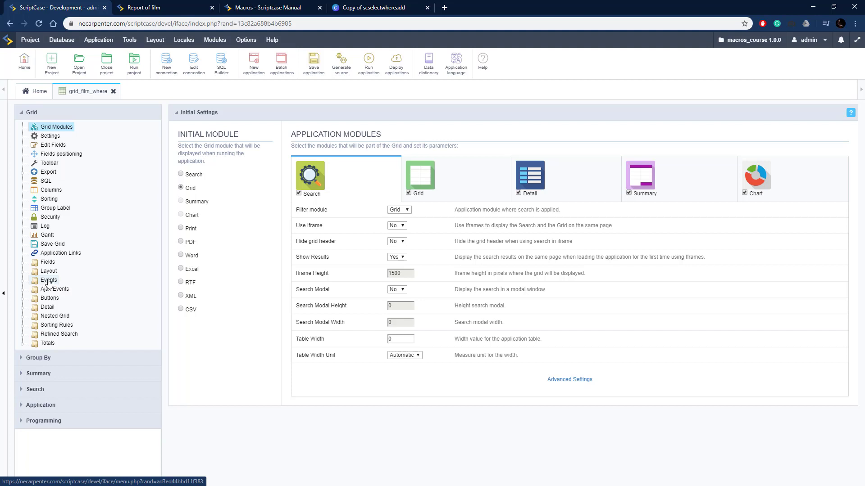
Open the grid's onScriptInit event editor and select the macro call in the manual's example for reference.
{"action": "left_click", "coordinate": [49, 280]}
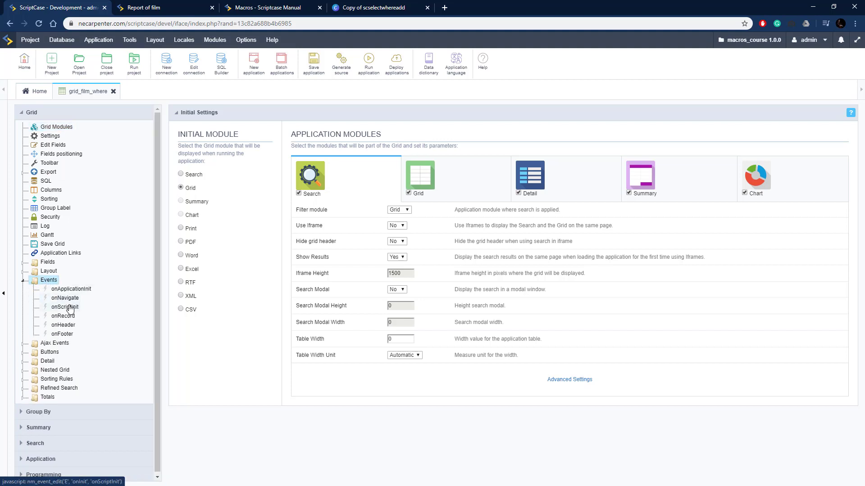
{"action": "left_click", "coordinate": [64, 307]}
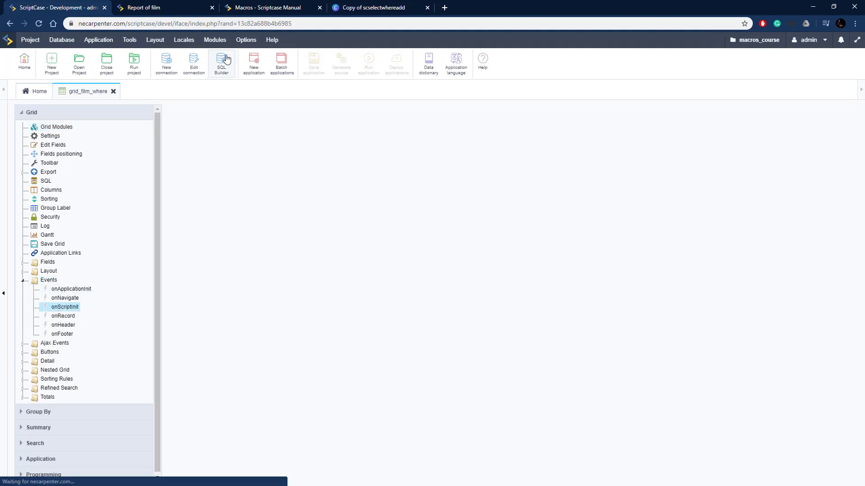
{"action": "left_click", "coordinate": [270, 8]}
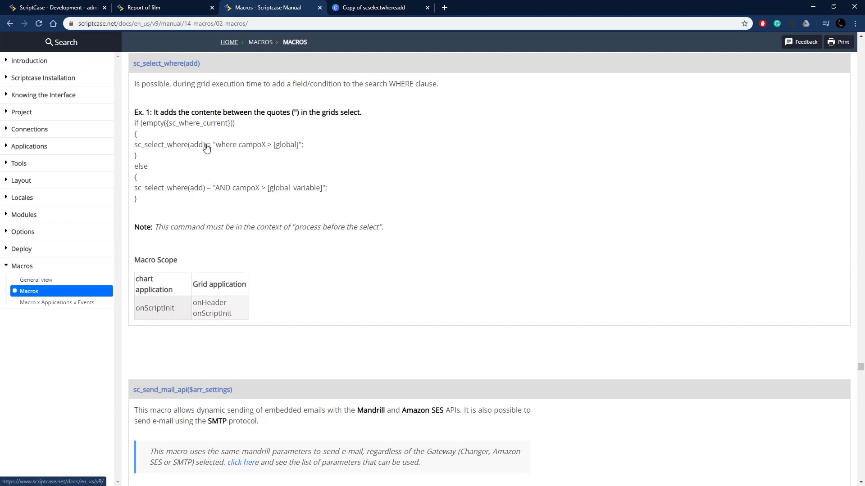
{"action": "double_click", "coordinate": [169, 144]}
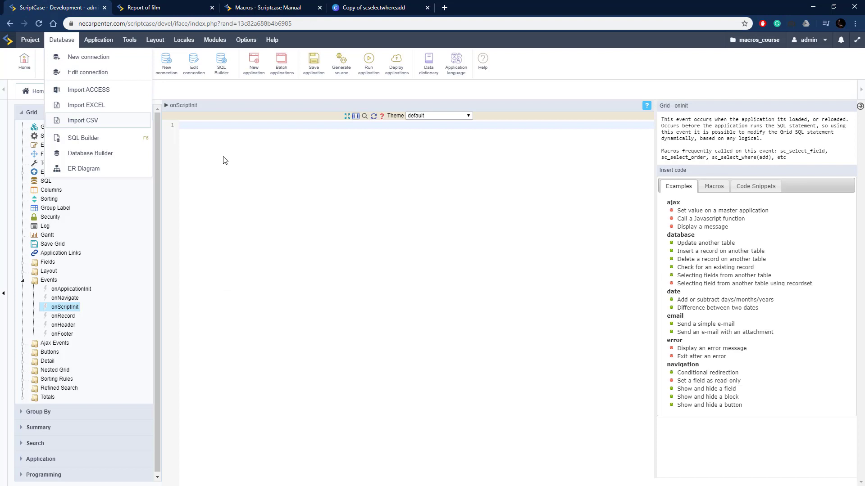
Enter sc_select_where(add) = "WHERE release_year > 2005" in onScriptInit, save the application and run the grid.
{"action": "type", "text": "sc_select_where(add) = \"\";"}
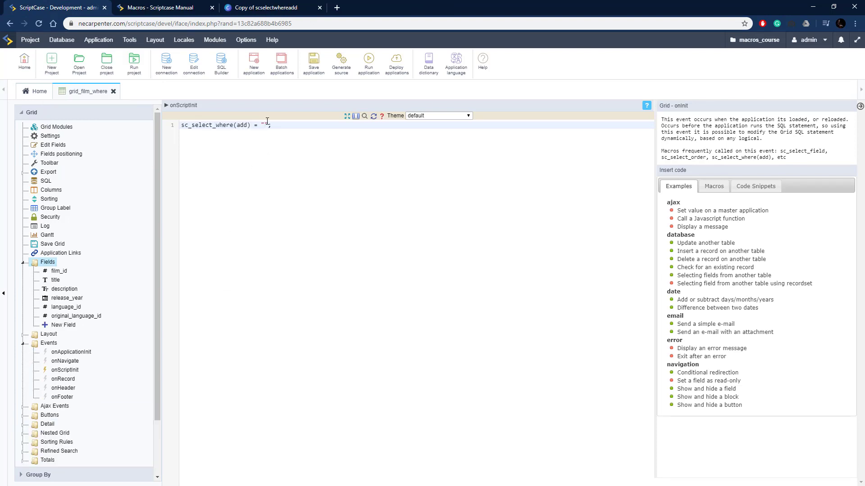
{"action": "type", "text": "WHERE rele"}
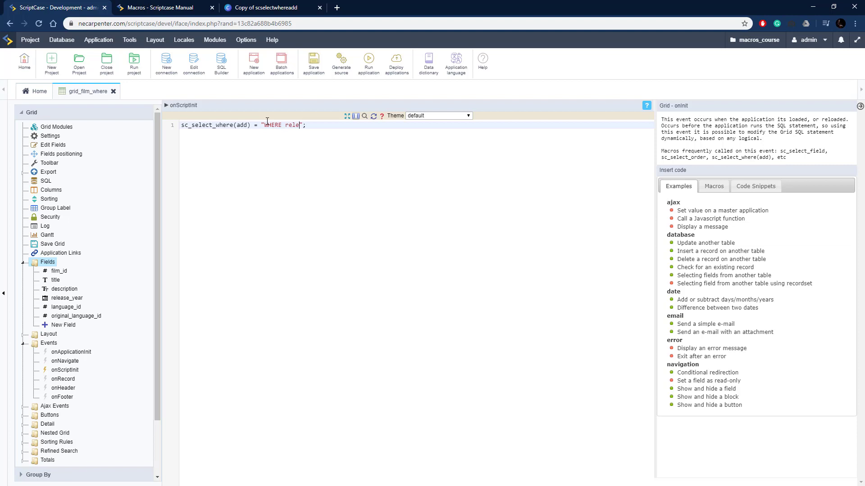
{"action": "type", "text": "ase_year >"}
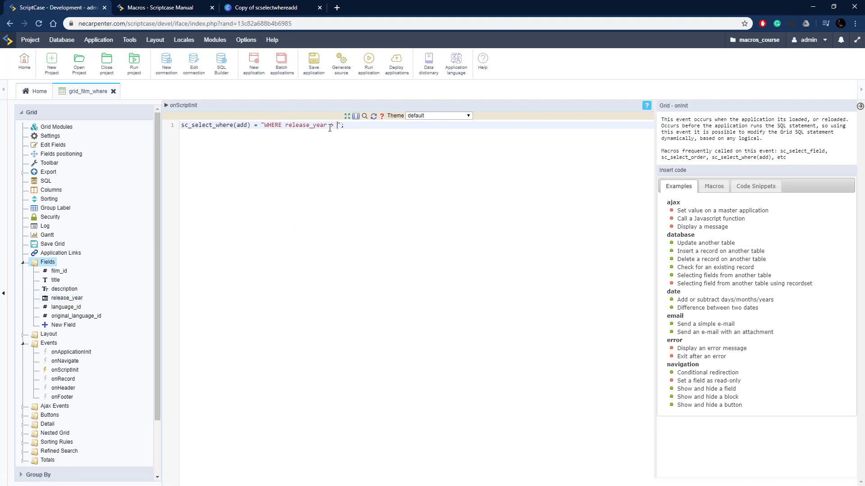
{"action": "type", "text": "2006"}
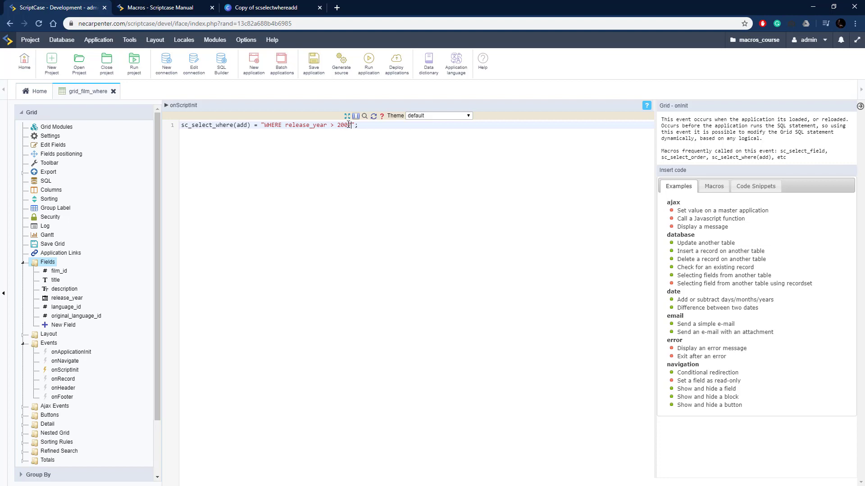
{"action": "left_click", "coordinate": [367, 61]}
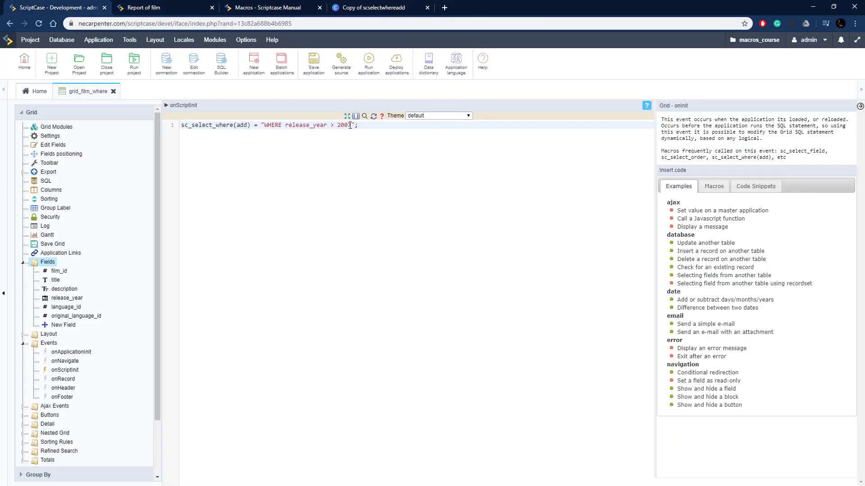
{"action": "type", "text": "2005"}
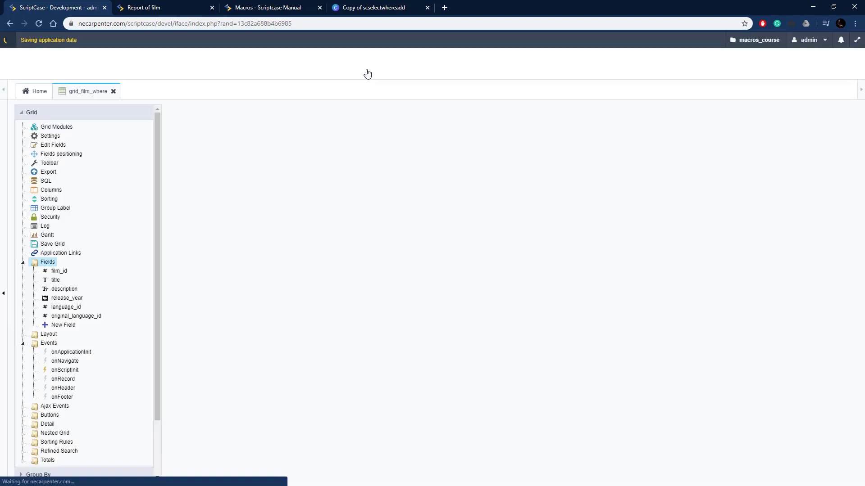
{"action": "left_click", "coordinate": [65, 370]}
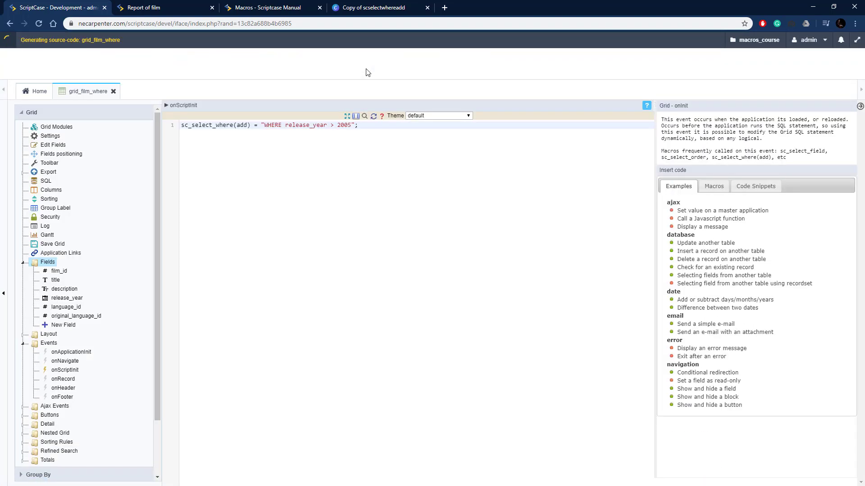
{"action": "left_click", "coordinate": [149, 8]}
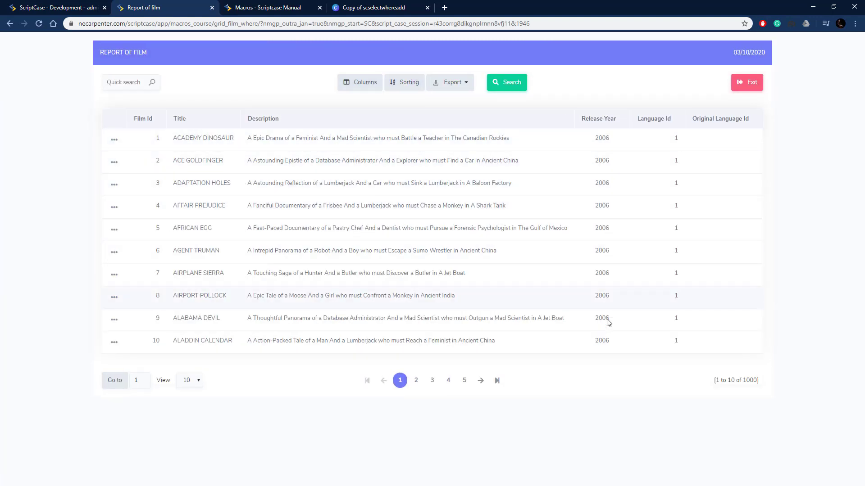
{"action": "left_click", "coordinate": [55, 7]}
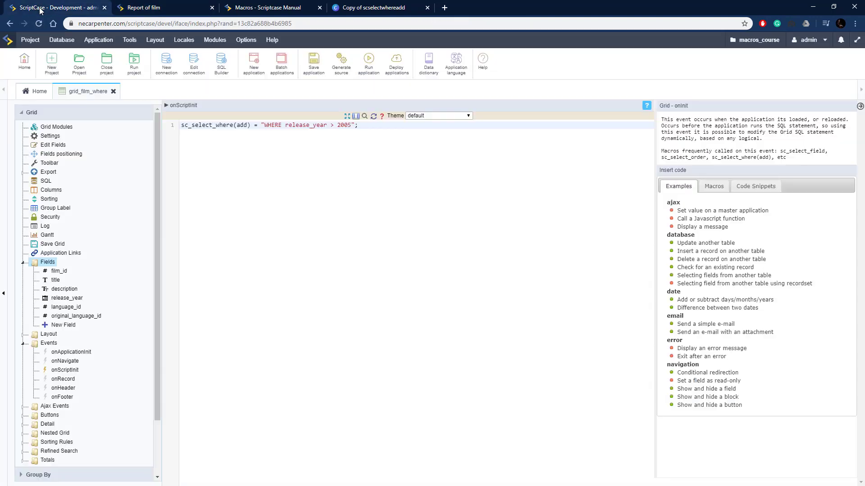
{"action": "left_click", "coordinate": [189, 7]}
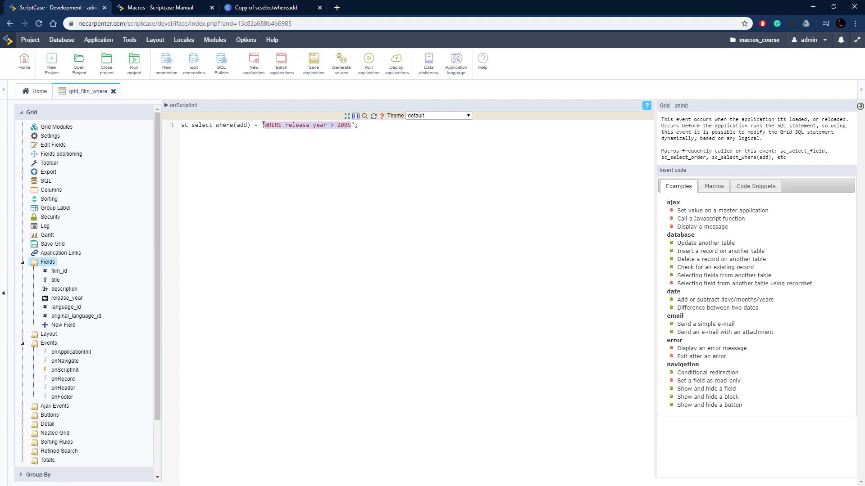
{"action": "left_click", "coordinate": [481, 60]}
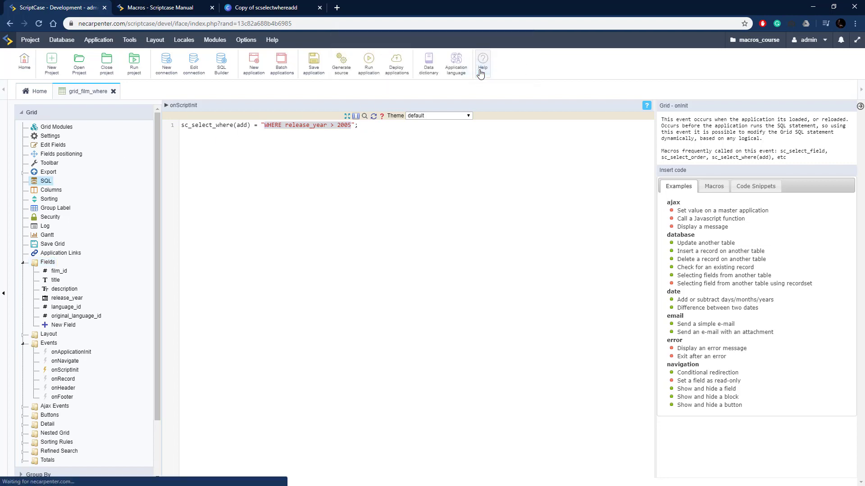
{"action": "left_click", "coordinate": [46, 180]}
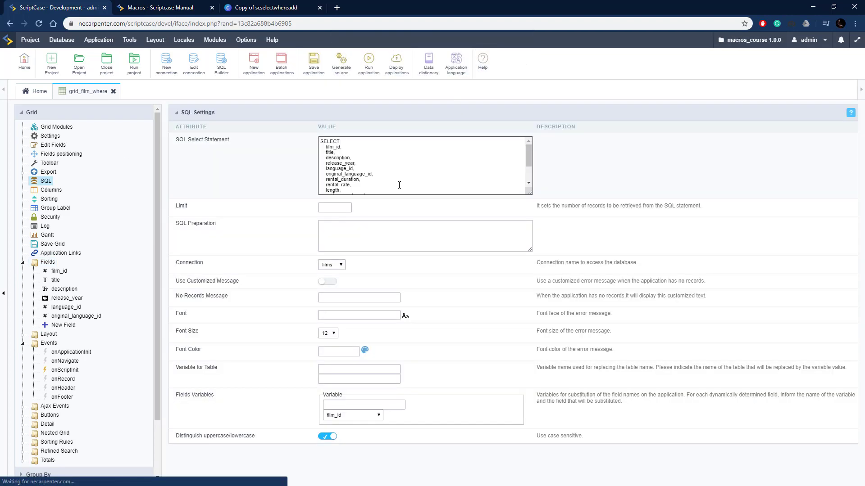
{"action": "scroll", "scroll_direction": "down", "scroll_amount": 3}
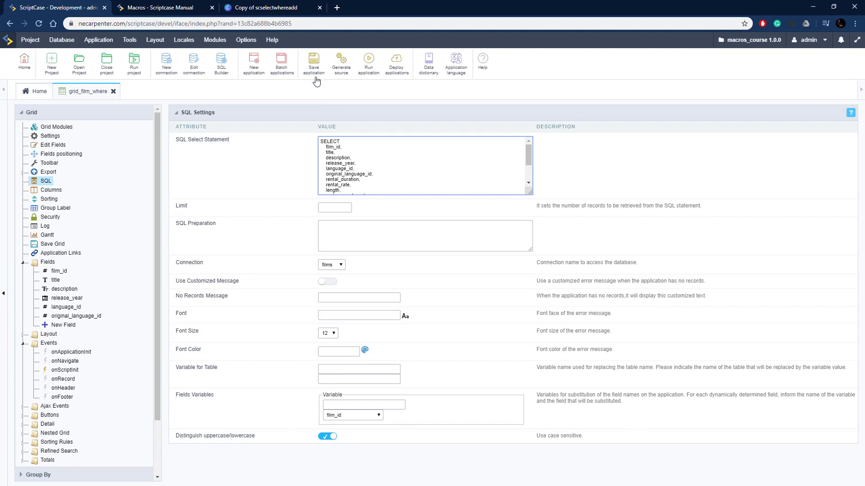
{"action": "left_click", "coordinate": [313, 62]}
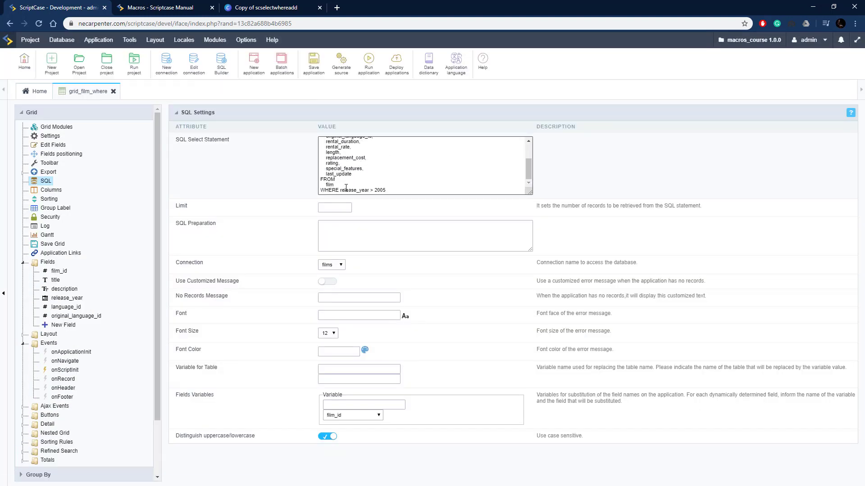
{"action": "left_click", "coordinate": [65, 371]}
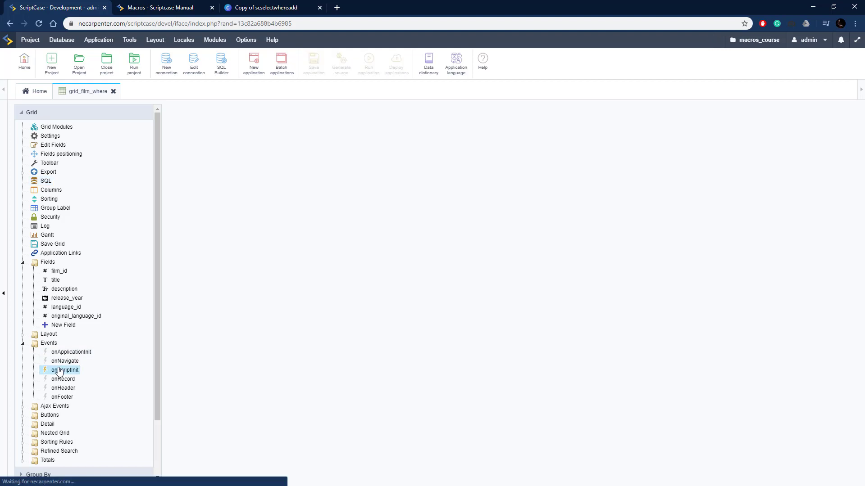
Replace the release-year WHERE clause with "AND language_id = 1" in the sc_select_where string.
{"action": "left_click", "coordinate": [65, 370]}
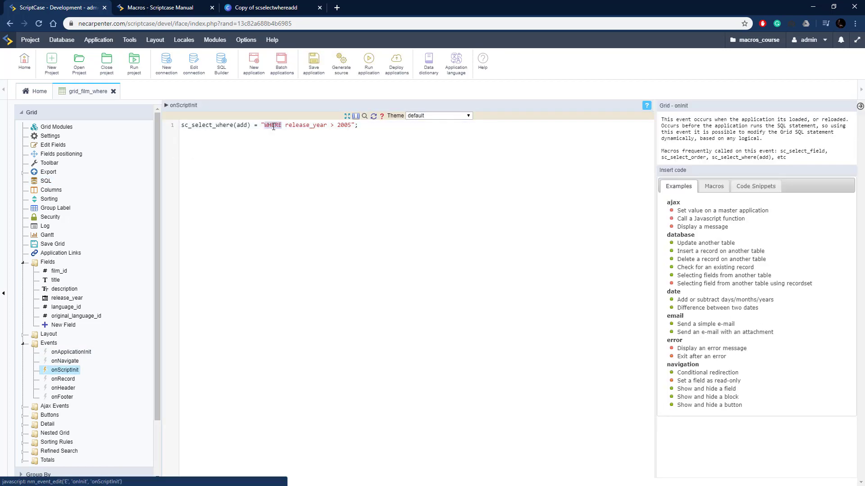
{"action": "type", "text": "and"}
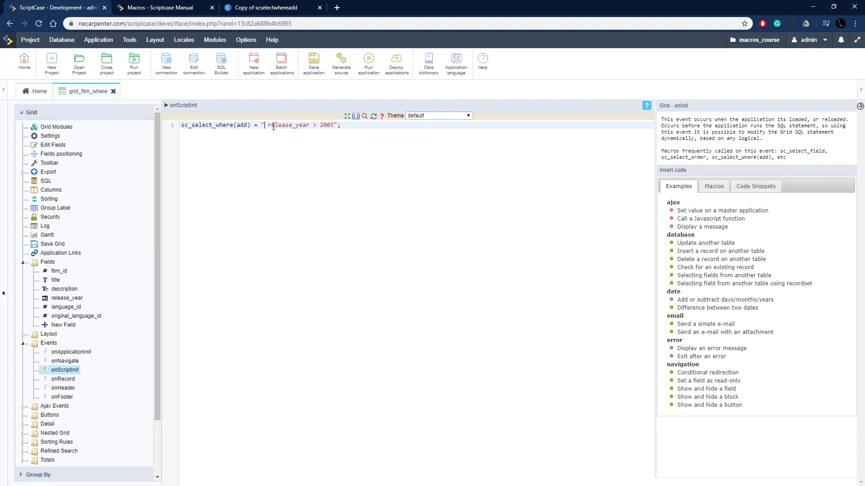
{"action": "type", "text": "AND"}
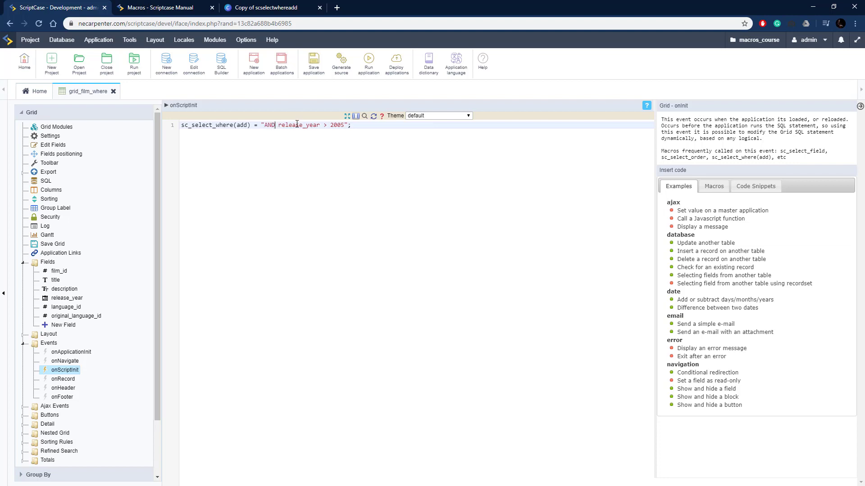
{"action": "type", "text": "languag"}
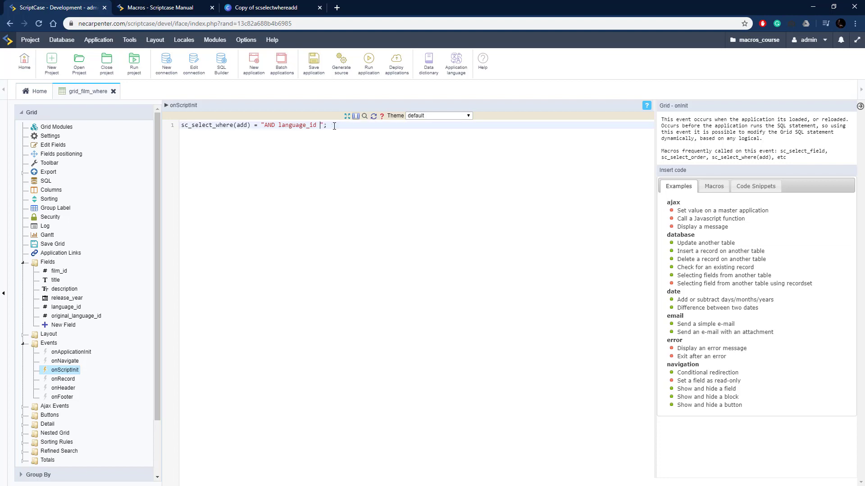
{"action": "type", "text": "= 1"}
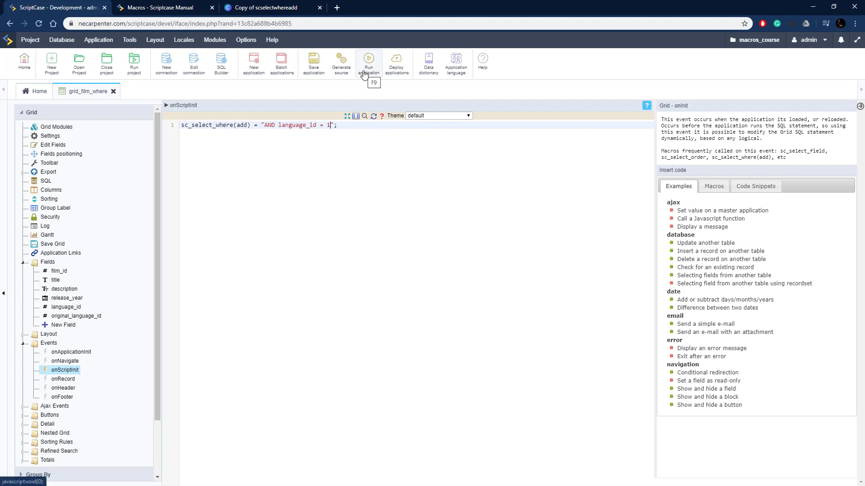
Run the grid and hit a MySQL syntax error from release_year > 2005AND language_id = 1, returning to the code.
{"action": "left_click", "coordinate": [368, 60]}
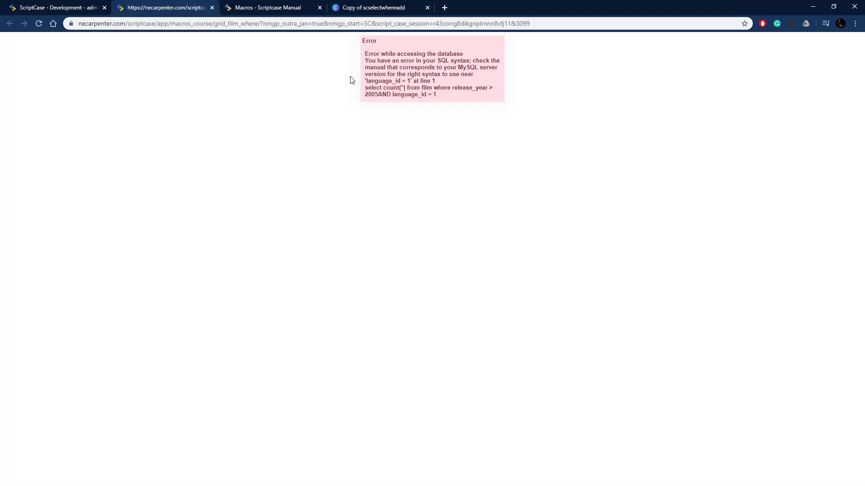
{"action": "mouse_move", "coordinate": [491, 180]}
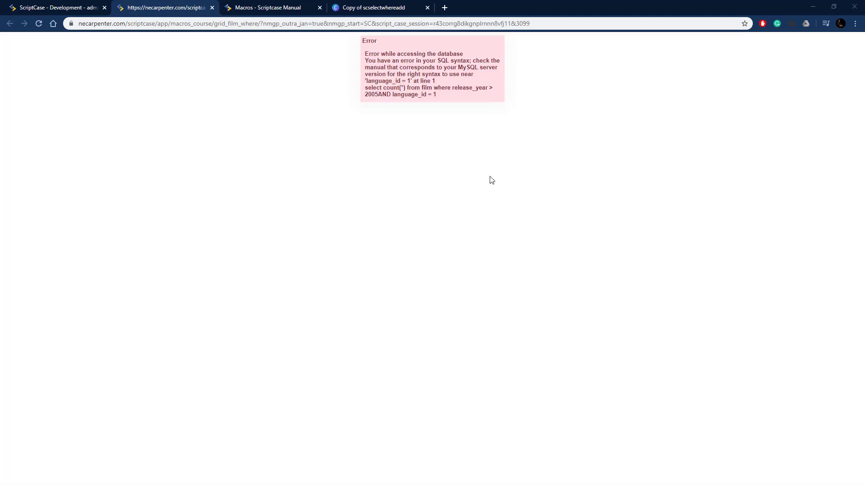
{"action": "mouse_move", "coordinate": [393, 107]}
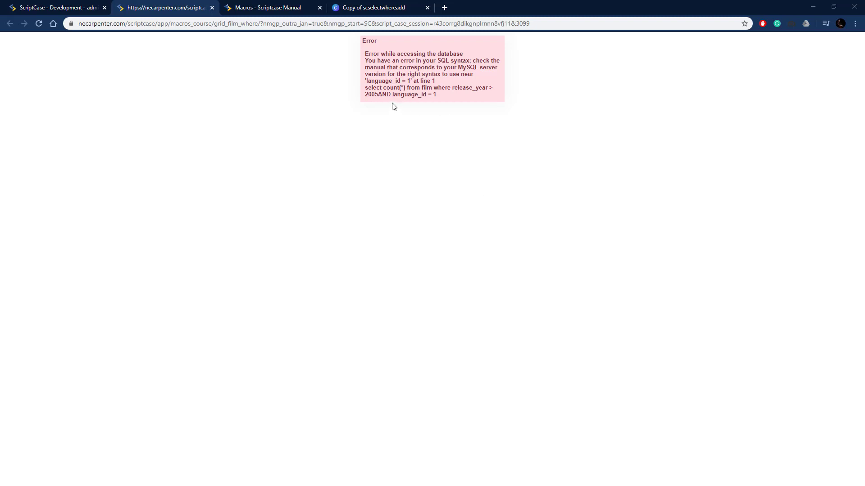
{"action": "double_click", "coordinate": [376, 95]}
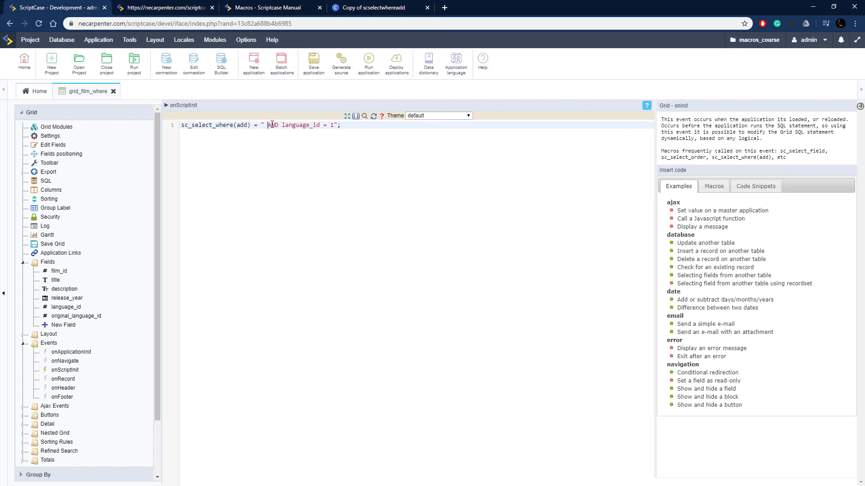
Run the grid with a leading space before AND, listing 2006 films with language_id 1.
{"action": "left_click", "coordinate": [369, 63]}
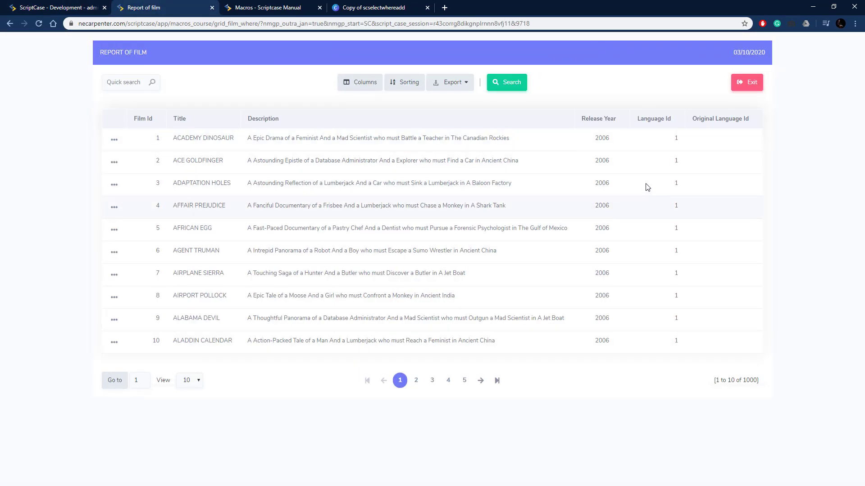
{"action": "mouse_move", "coordinate": [638, 219]}
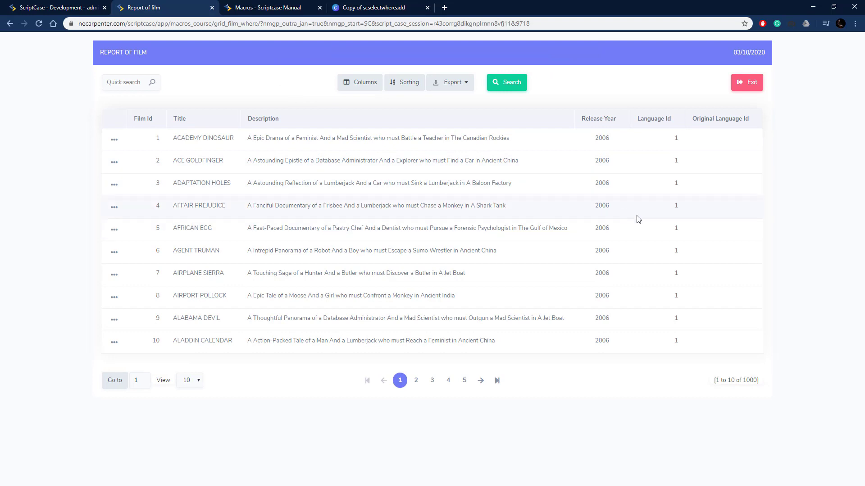
{"action": "mouse_move", "coordinate": [690, 151]}
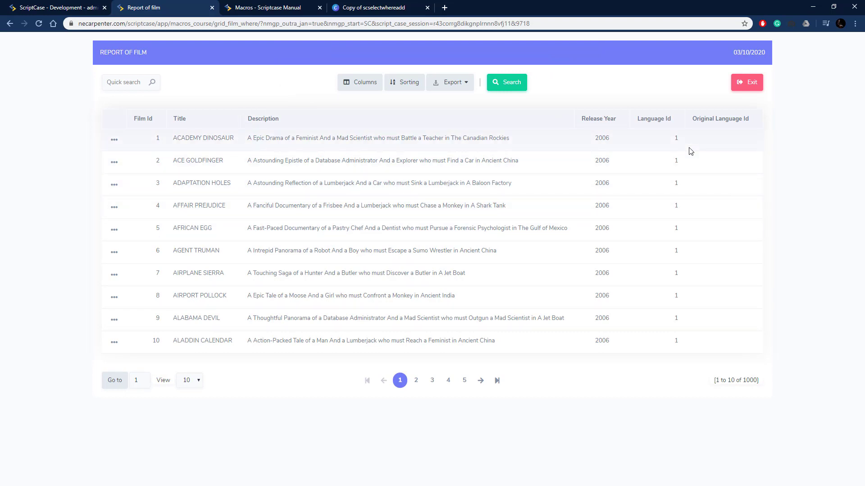